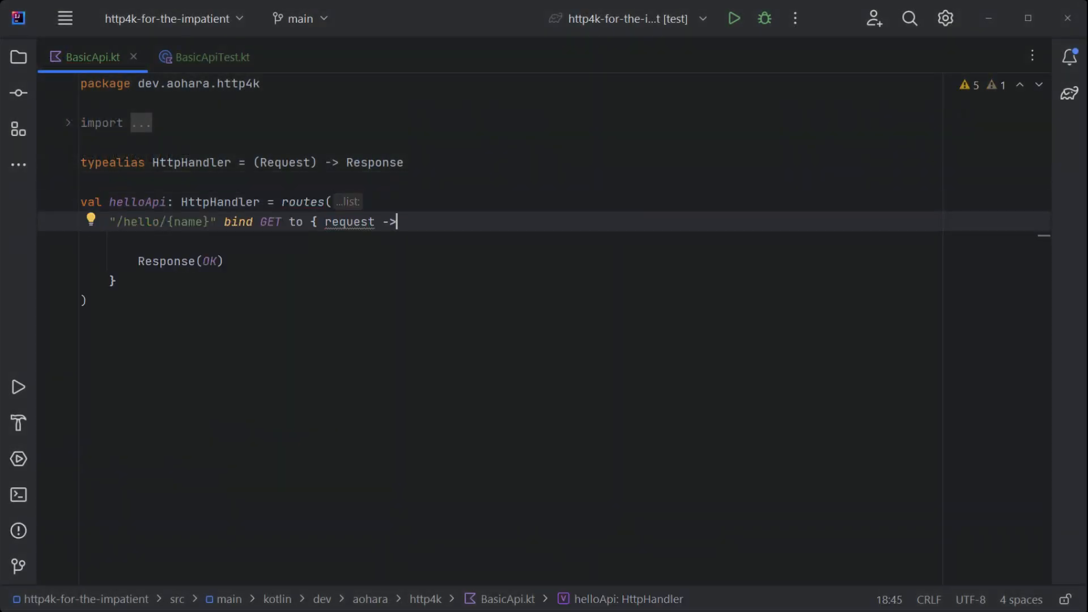
Step: Read the name from the path and build a Greeting data class with "hello $name"
text(val name = request.path("name"))
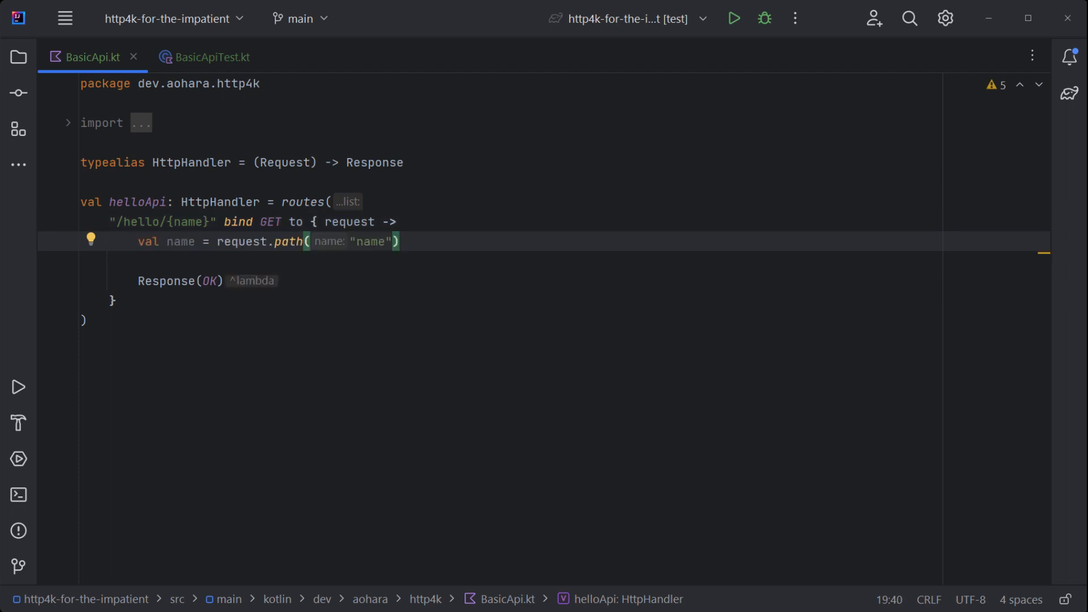
text(data class Greeting(val message: String))
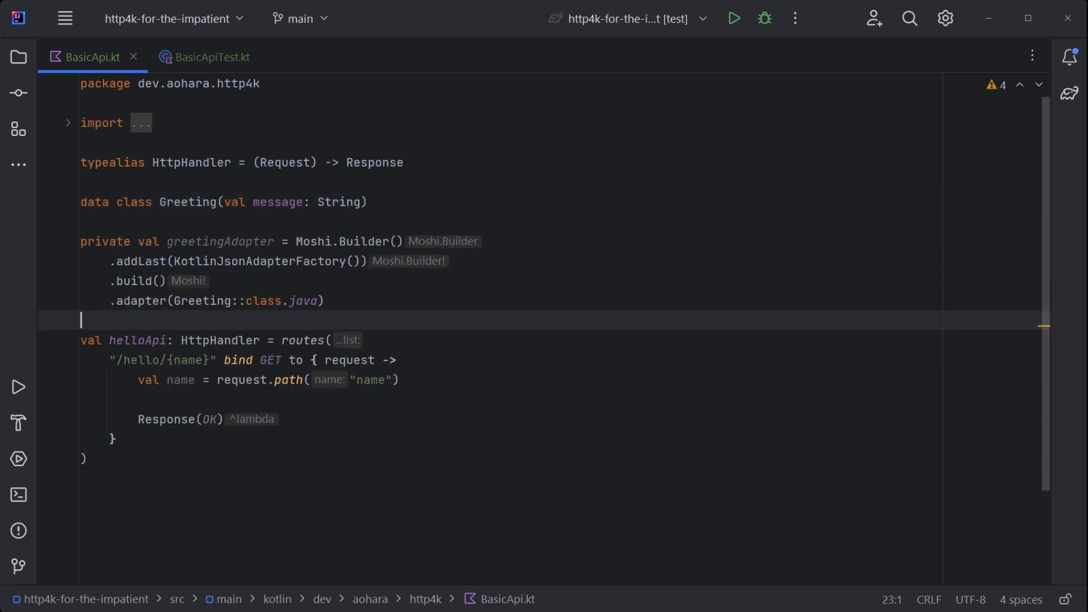
text(val greeting = Greeting("hello $name"))
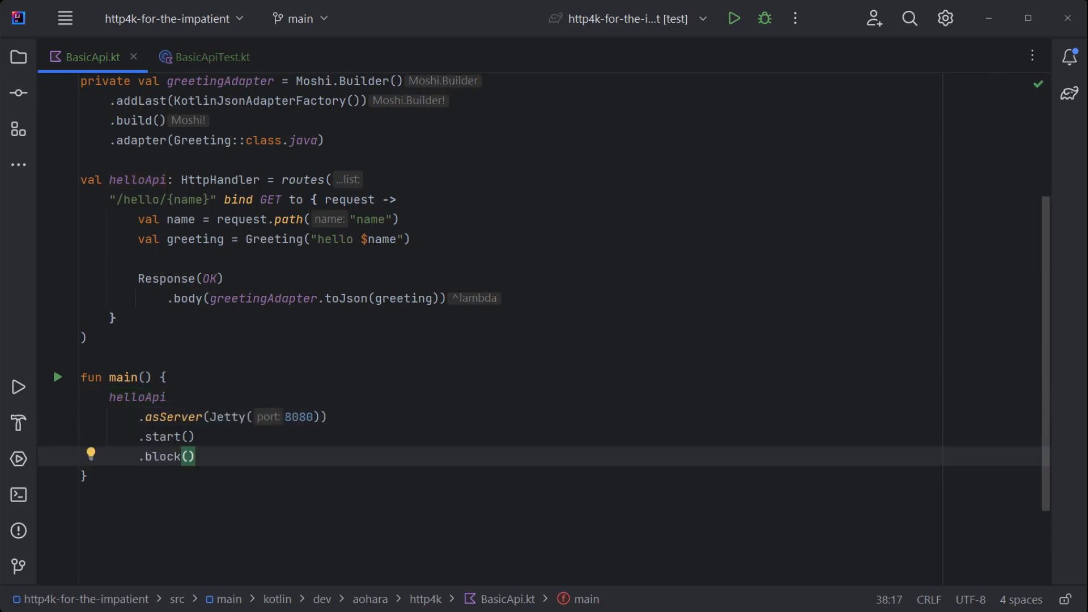
Step: In BasicApiTest.kt, call helloApi(request) and capture the response in the say hello test
click(212, 57)
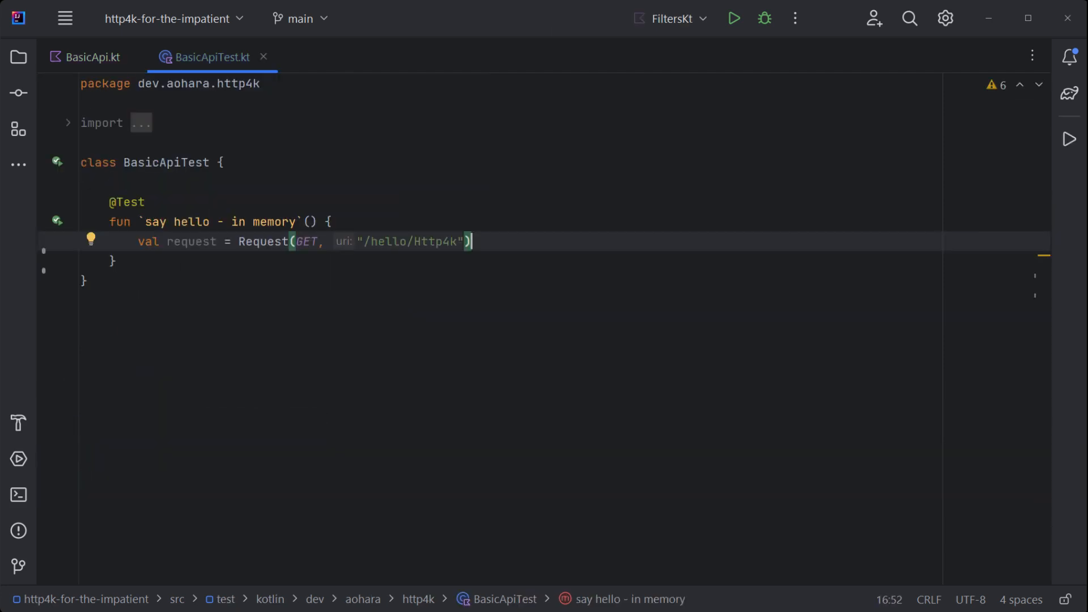
text(val response = helloApi(request))
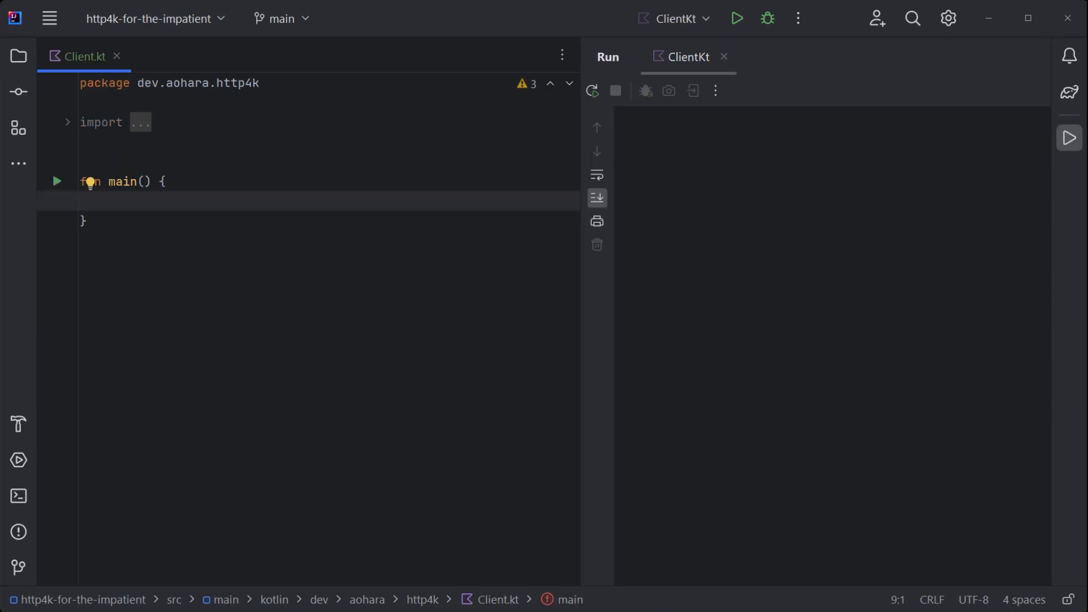
Step: Declare internet as JavaHttpClient() and capture internet(request) as the response
text(val internet: HttpHandler = JavaHttpClient())
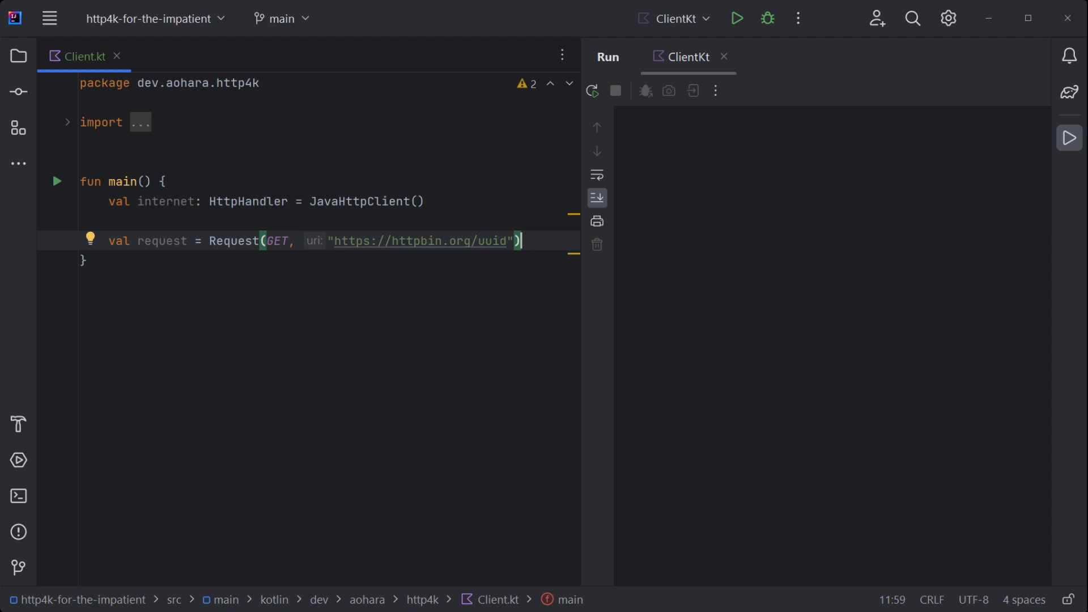
text(val response = internet(request))
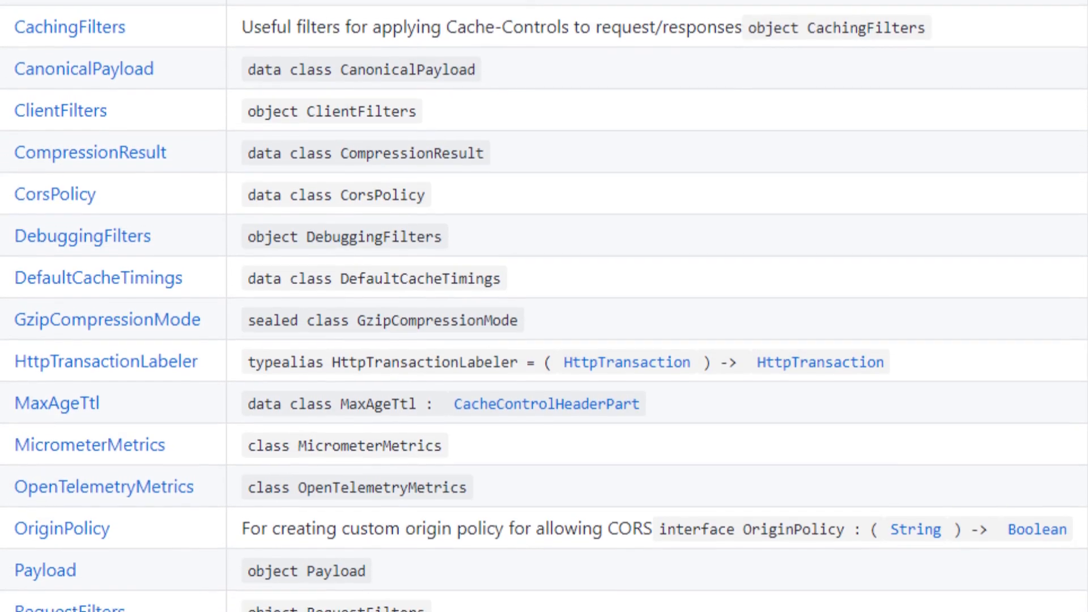
scroll(down, 3)
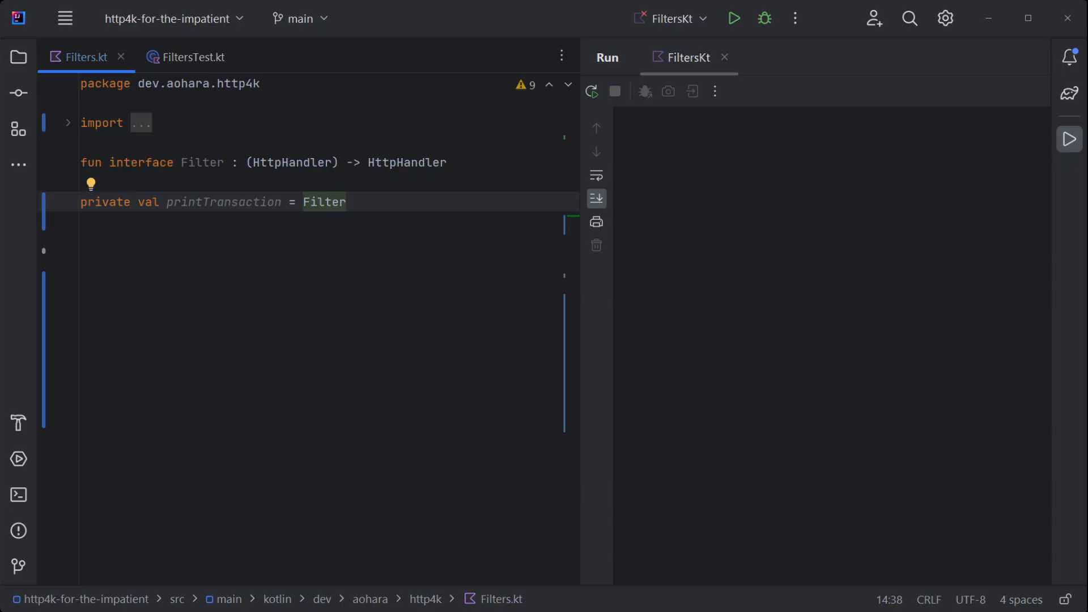
Step: Write the printTransaction filter body taking next: HttpHandler and printing the request
text({ next: HttpHandler ->)
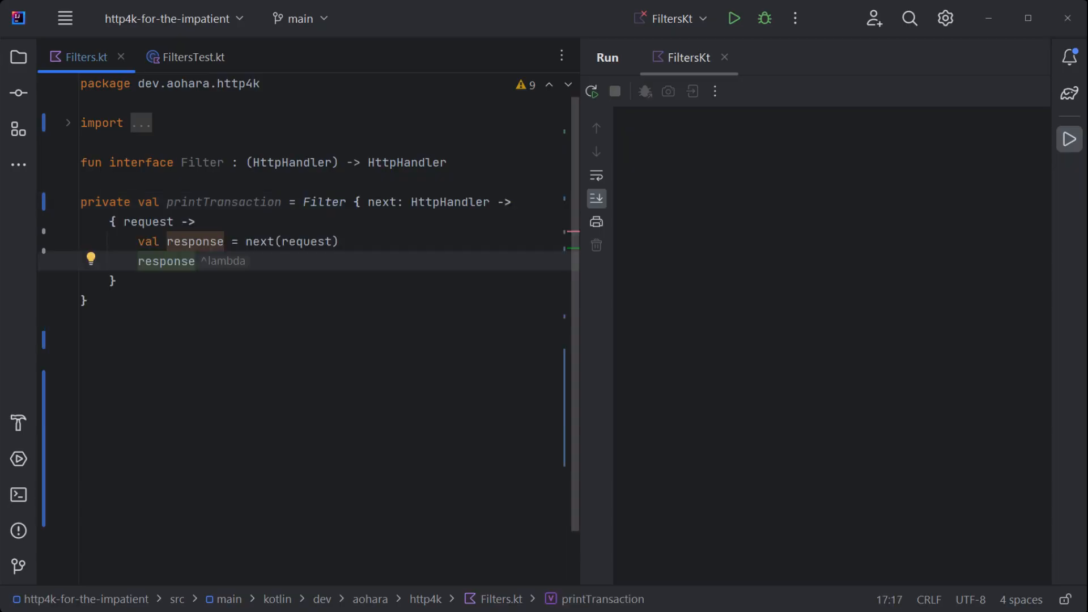
text(println("Request:\n$request"))
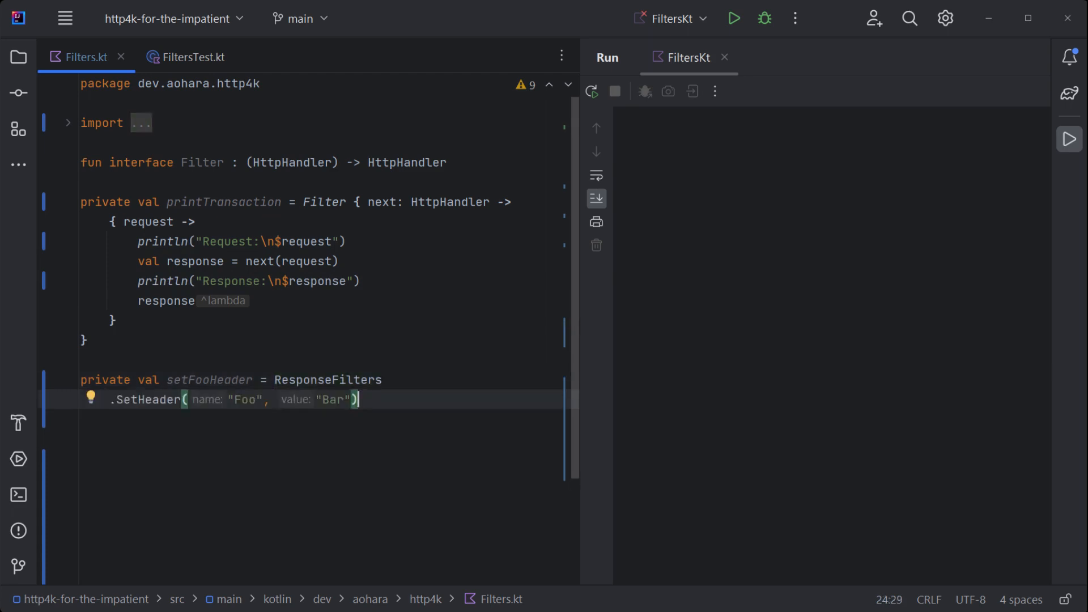
Step: Compose filteredApi as printTransaction.then(setFooHeader).then(helloApi) and return to main
text(val filteredApi: HttpHandler = printTransaction)
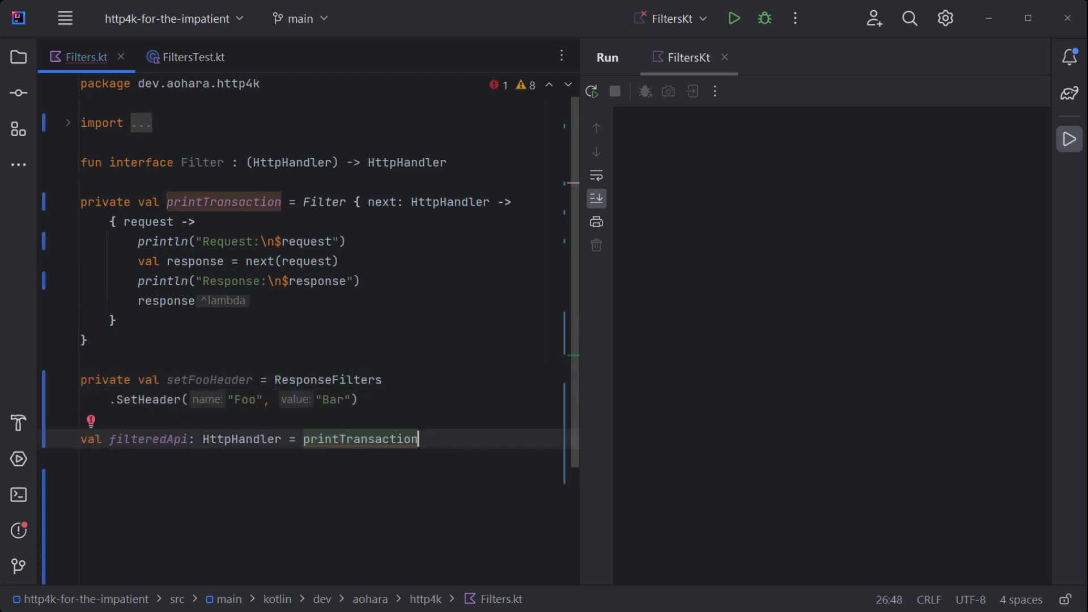
text(.then(setFooHeader))
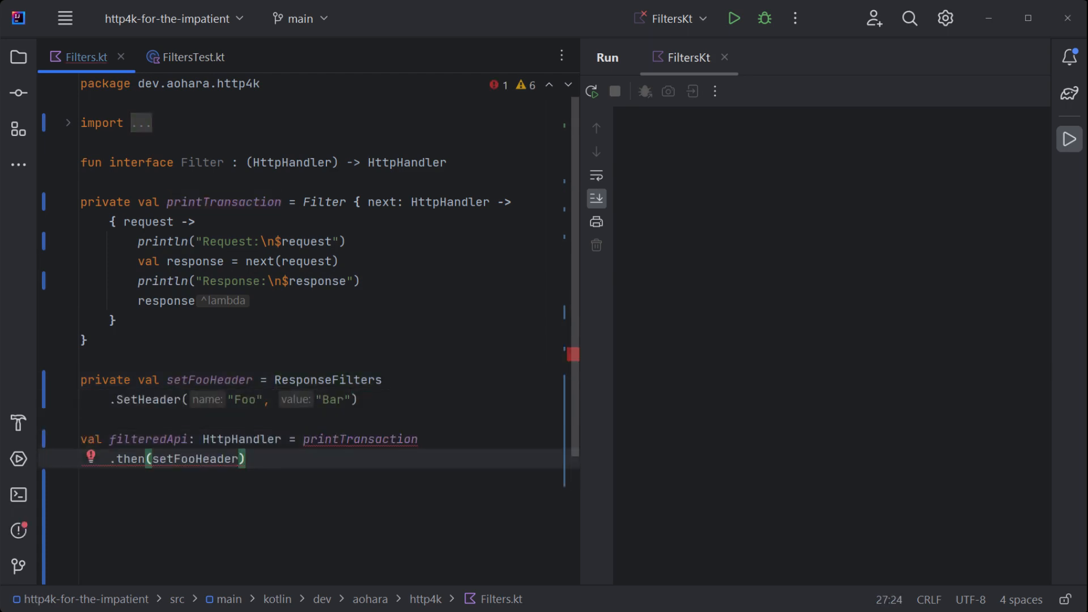
text(.then(helloApi))
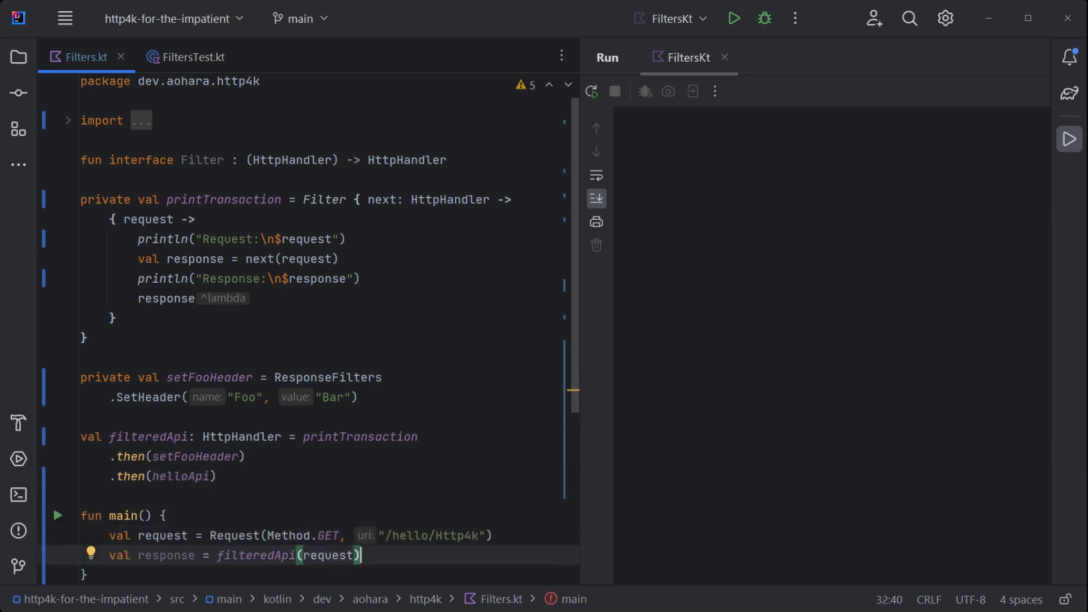
click(733, 18)
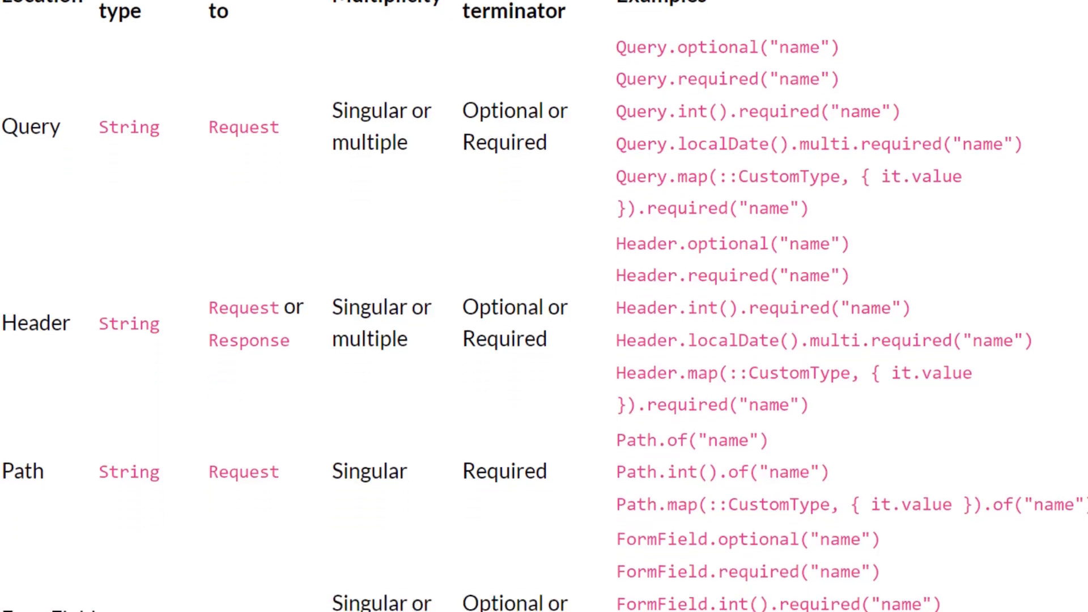
scroll(down, 3)
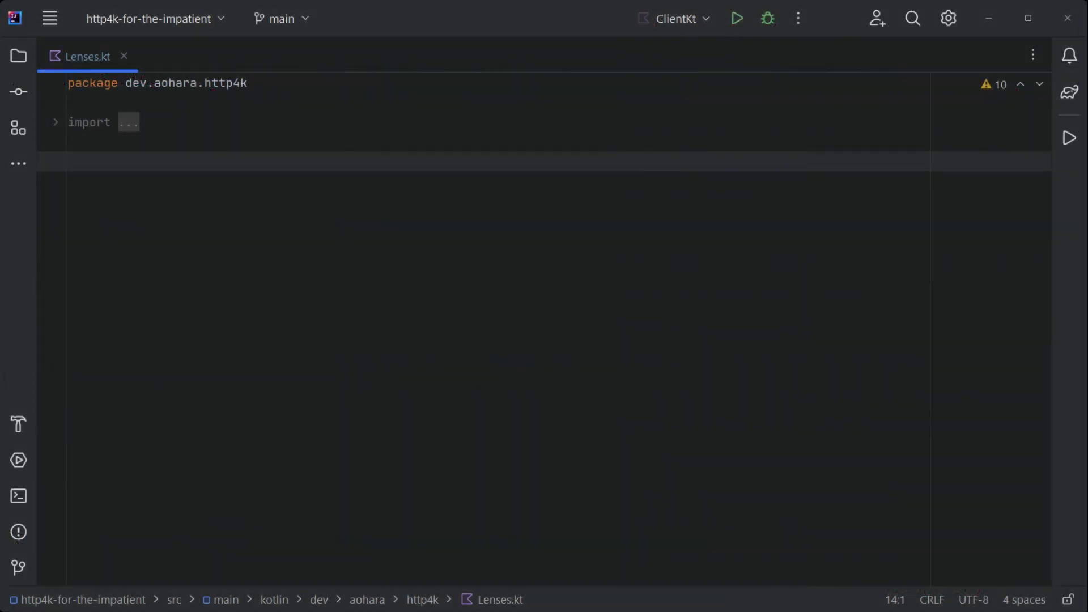
Step: Define nameLens via Path.string(), greetingLens via Body.auto<Greeting>(), and helloApiWithLenses responding with greetingLens
text(val nameLens = Path.string().of("name"))
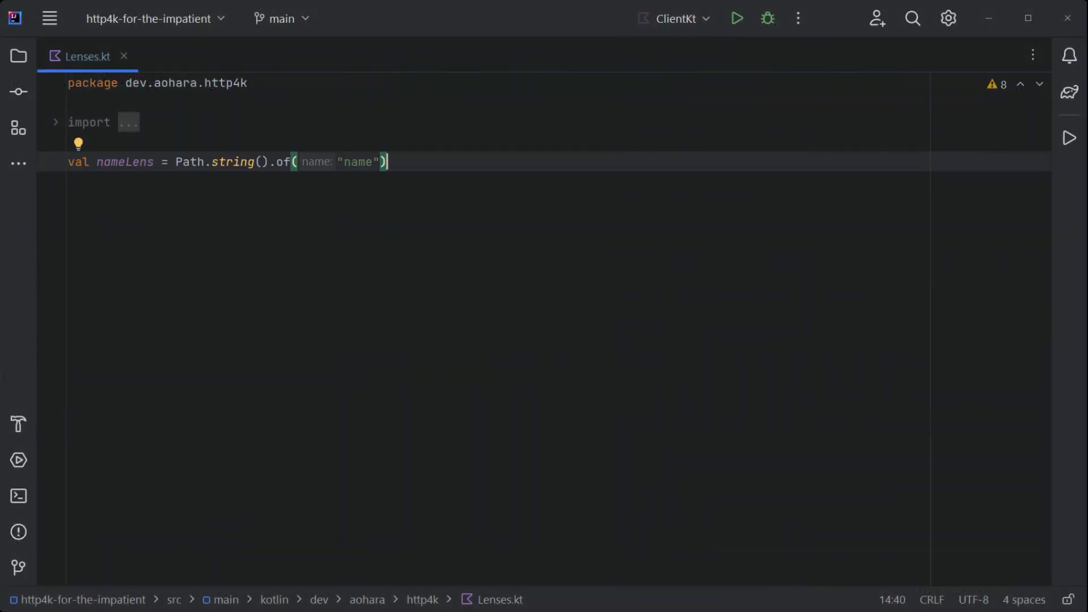
text(val greetingLens = Body.auto<Greeting>().toLens())
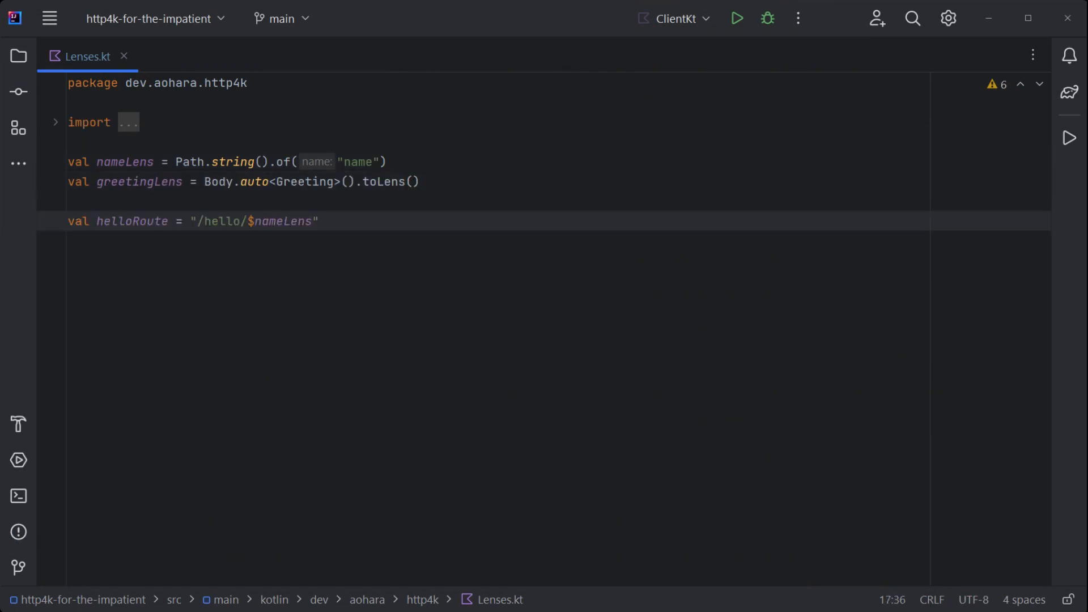
text(val helloApiWithLenses = routes()
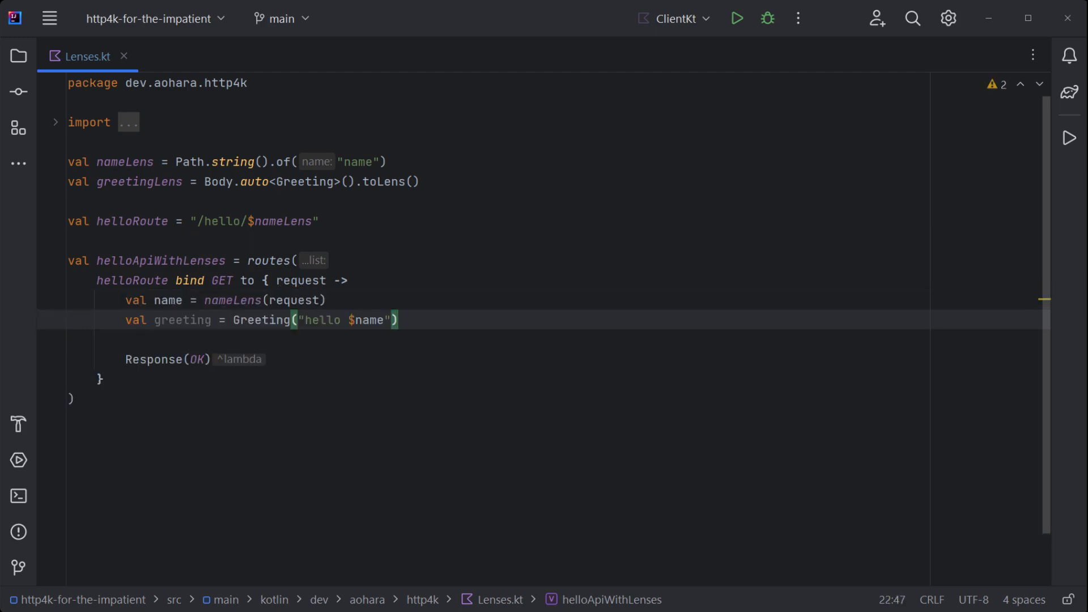
text(.with(greetingLens of greeting))
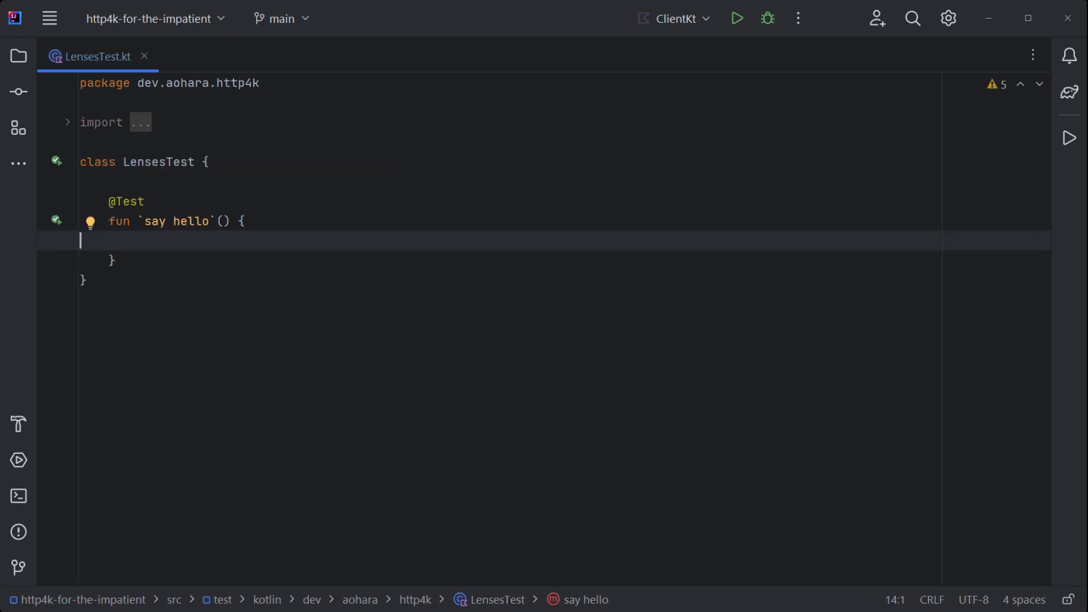
Step: Build Request(GET, helloRoute) with nameLens of "Http4k" and call helloApiWithLenses(request)
text(val request = Request(GET, helloRoute))
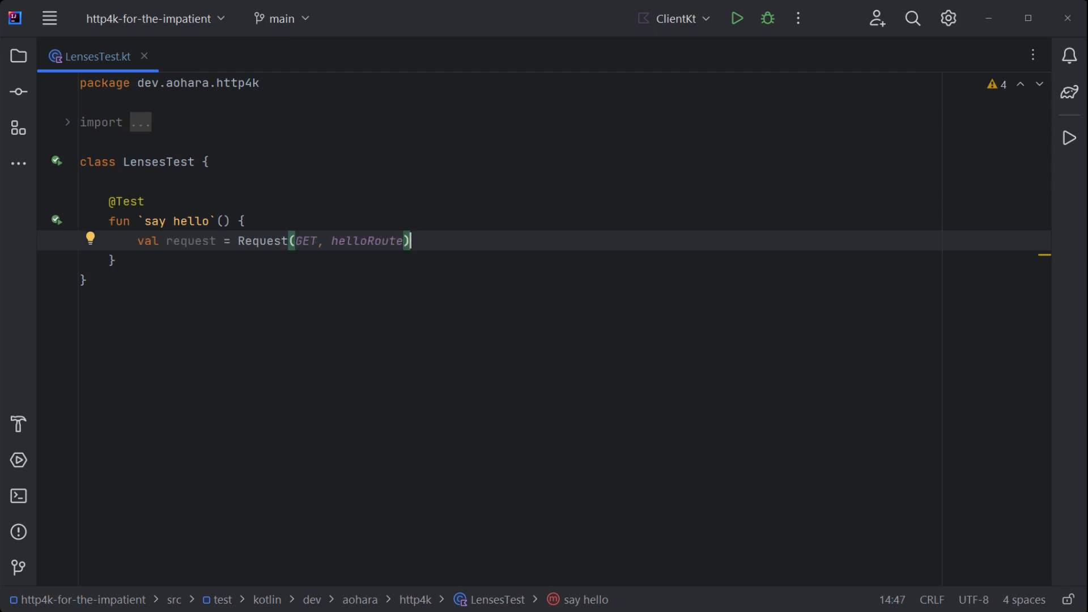
text(.with(nameLens of "Http4k"))
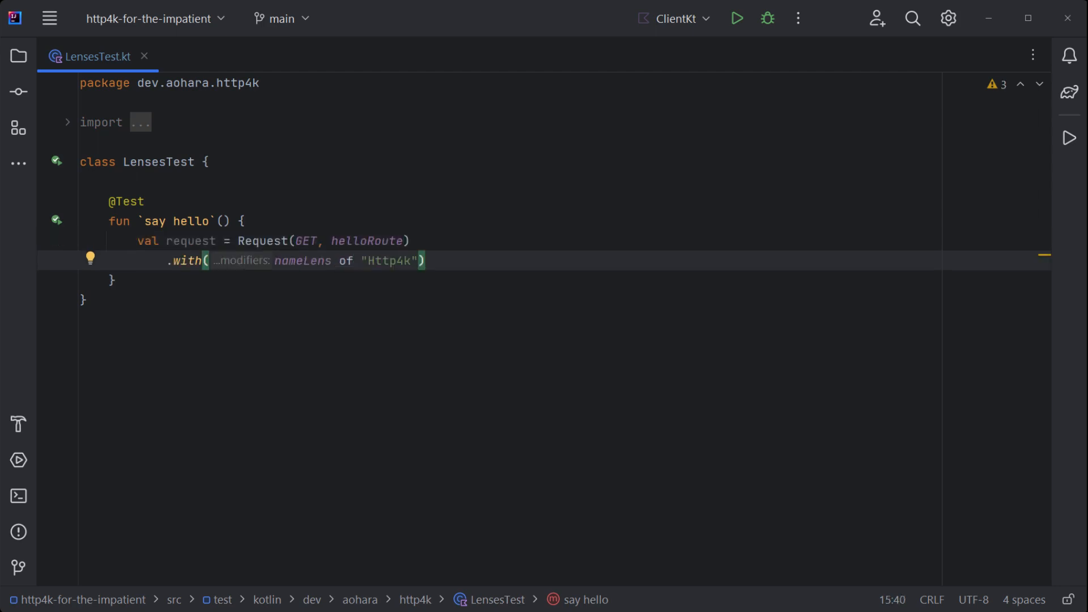
text(val response = helloApiWithLenses(request))
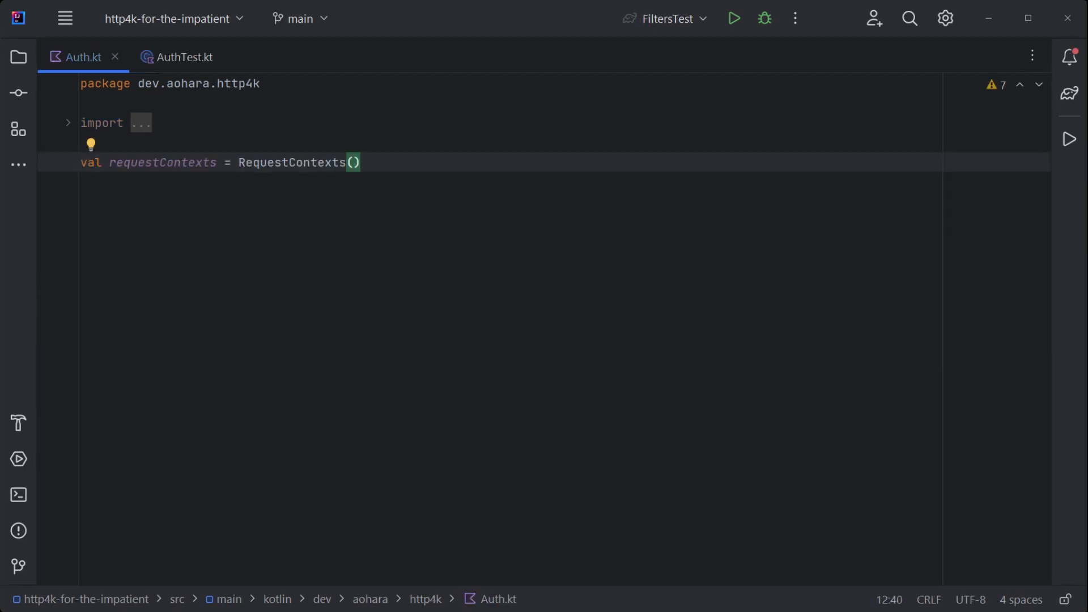
Step: Define userIdLens as a required RequestContextKey and have helloUser greet "hello $userId"
text(val userIdLens = RequestContextKey.required<String>(requestContexts))
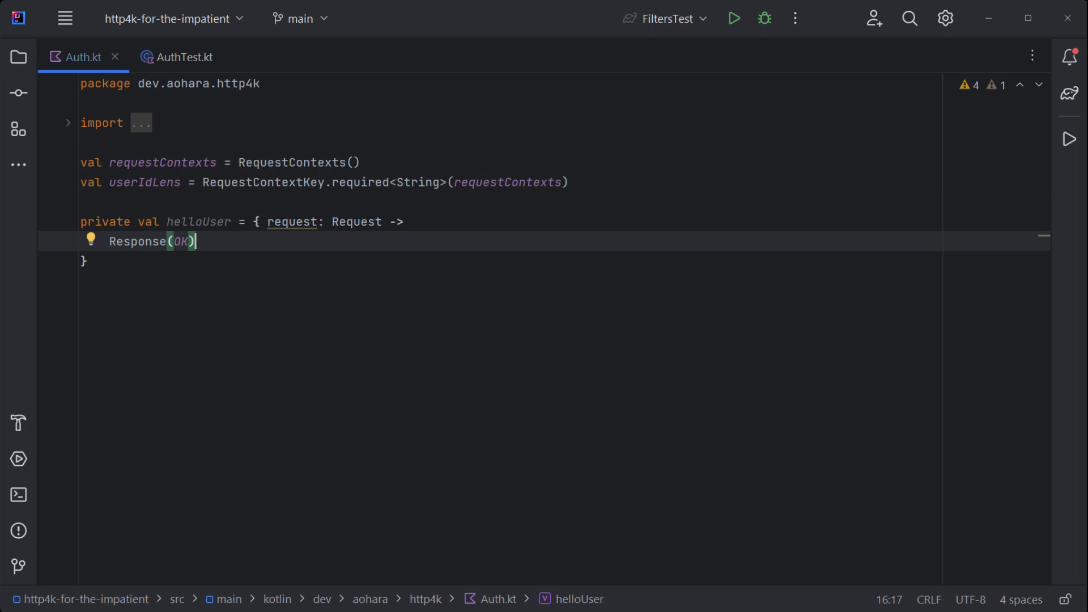
text(val userId = userIdLens(request))
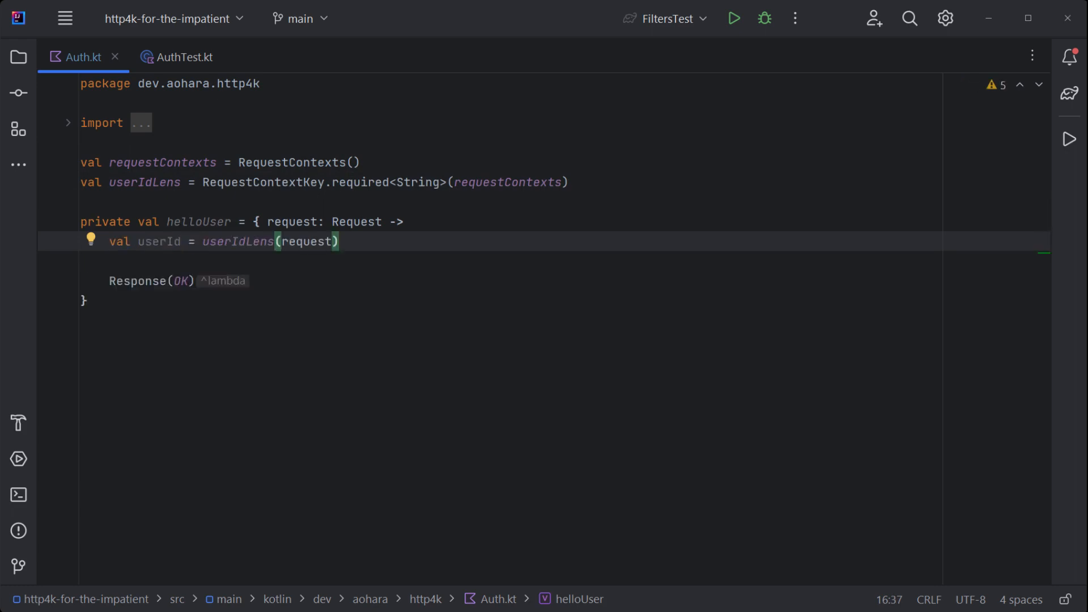
text(.with(greetingLens of Greeting("hello $userId")))
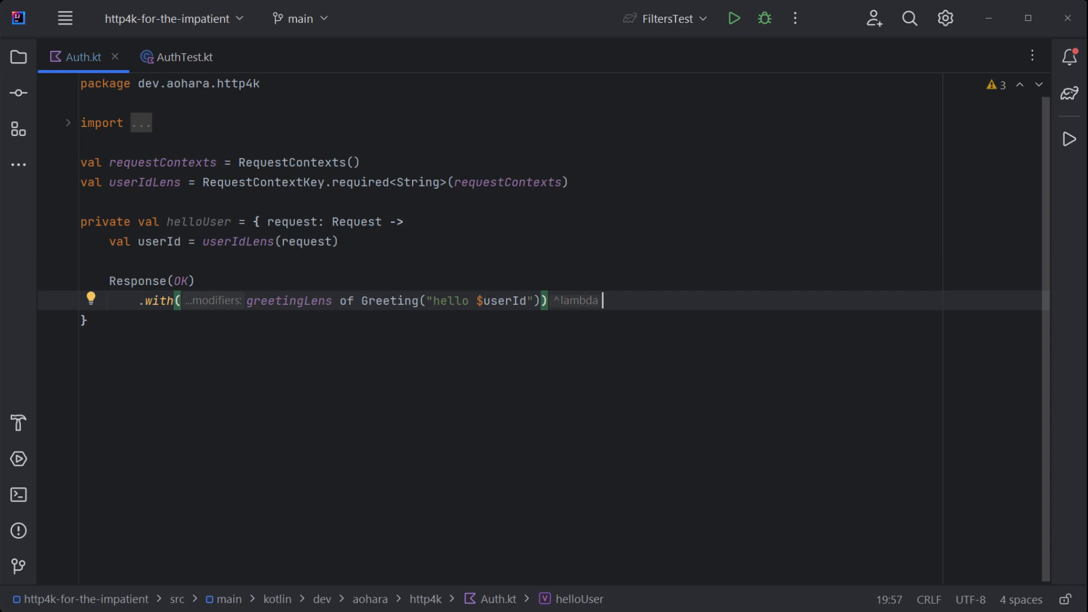
Step: Add the authLookup token function and chain ServerFilters.BearerAuth(userIdLens, authLookup), then go to AuthTest.kt
text(private val authLookup: (String) -> String? = { token ->)
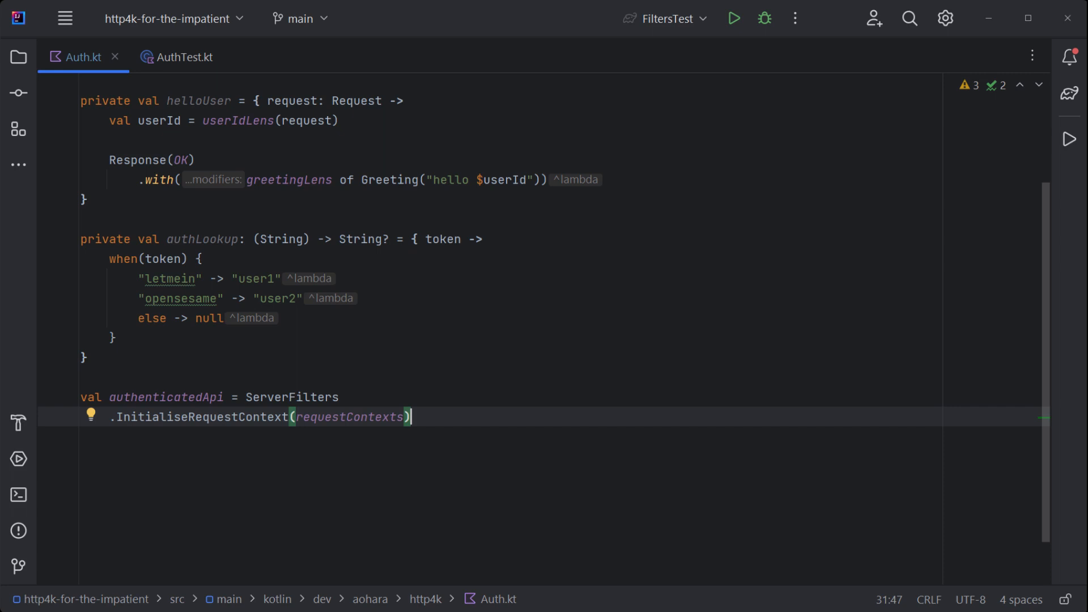
text(.then(ServerFilters.BearerAuth(userIdLens, authLookup)))
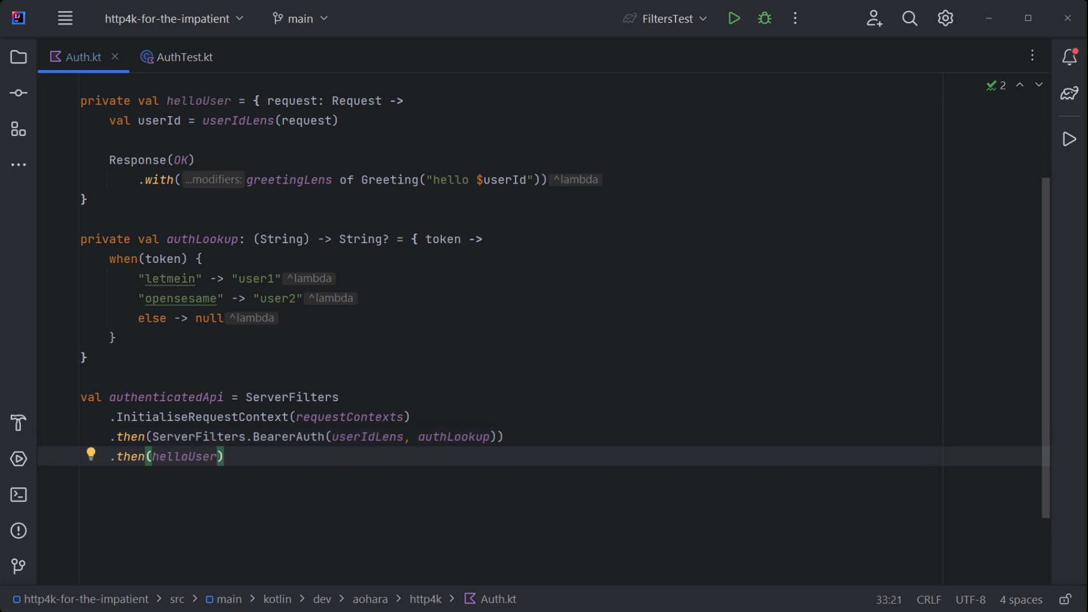
click(184, 57)
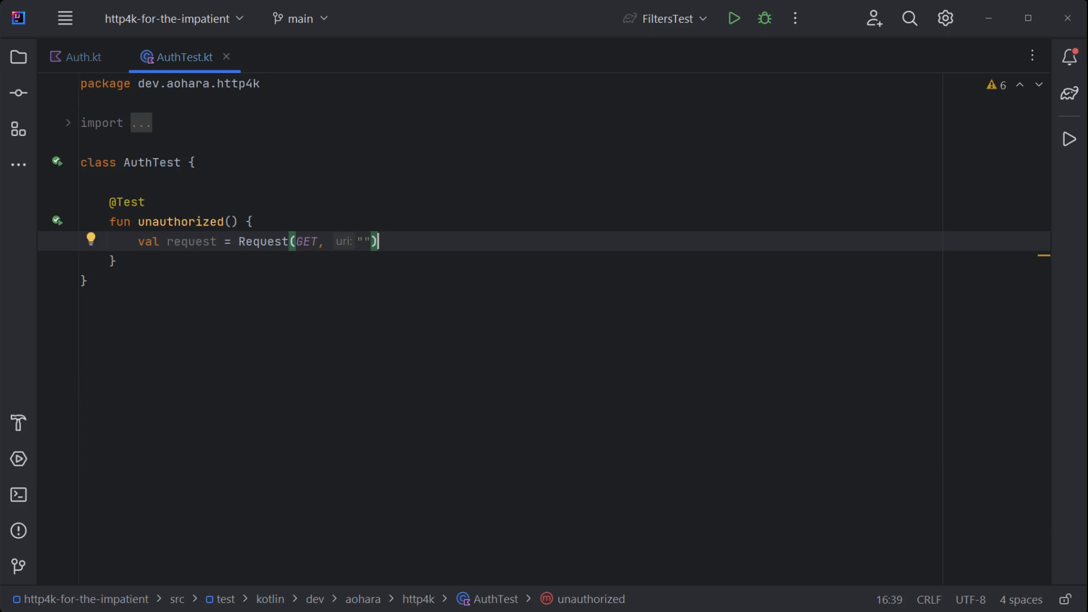
Step: Call authenticatedApi(request) and assert response.status shouldBe UNAUTHORIZED
text(val response = authenticatedApi(request))
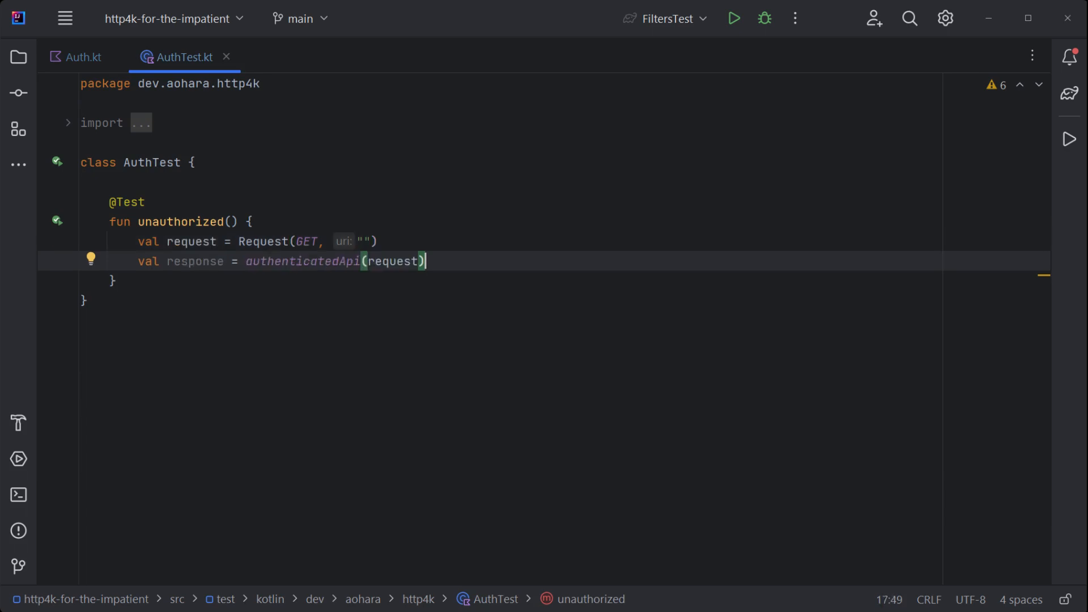
text(response.status shouldBe UNAUTHORIZED)
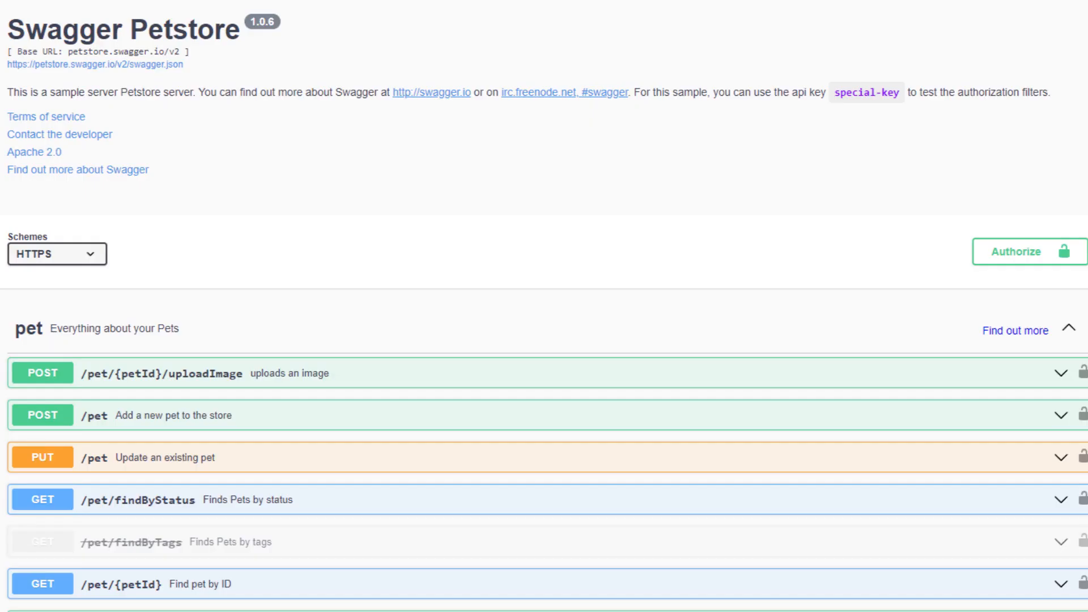
scroll(down, 3)
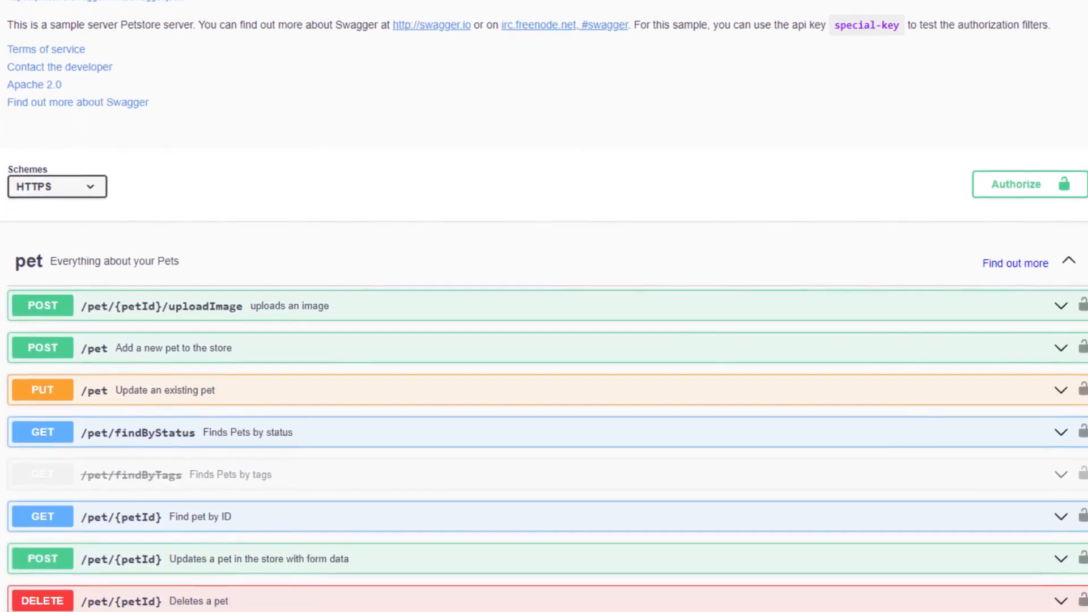
scroll(down, 3)
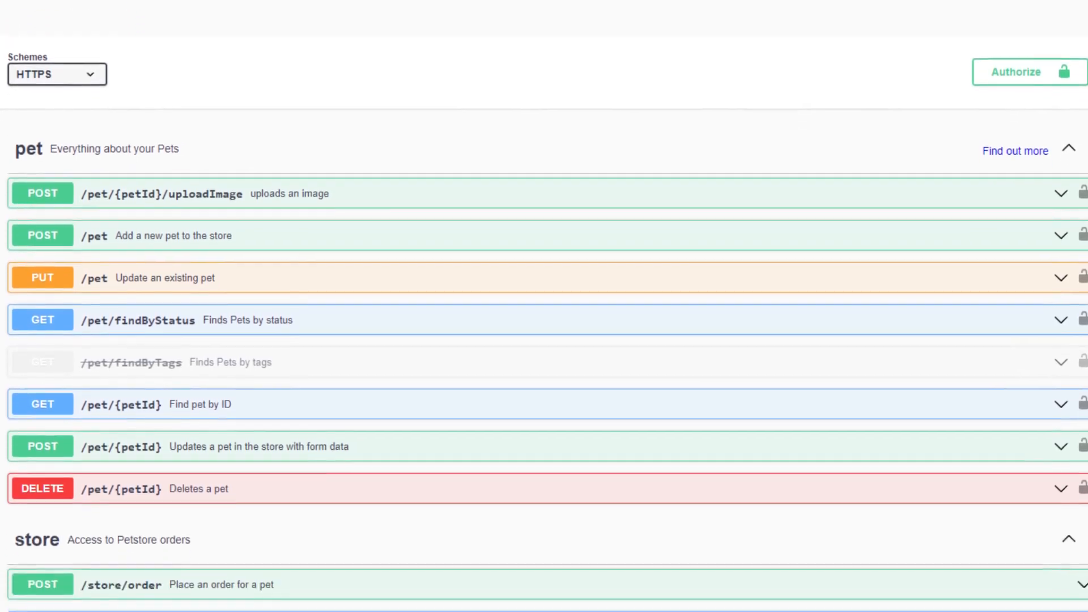
scroll(down, 3)
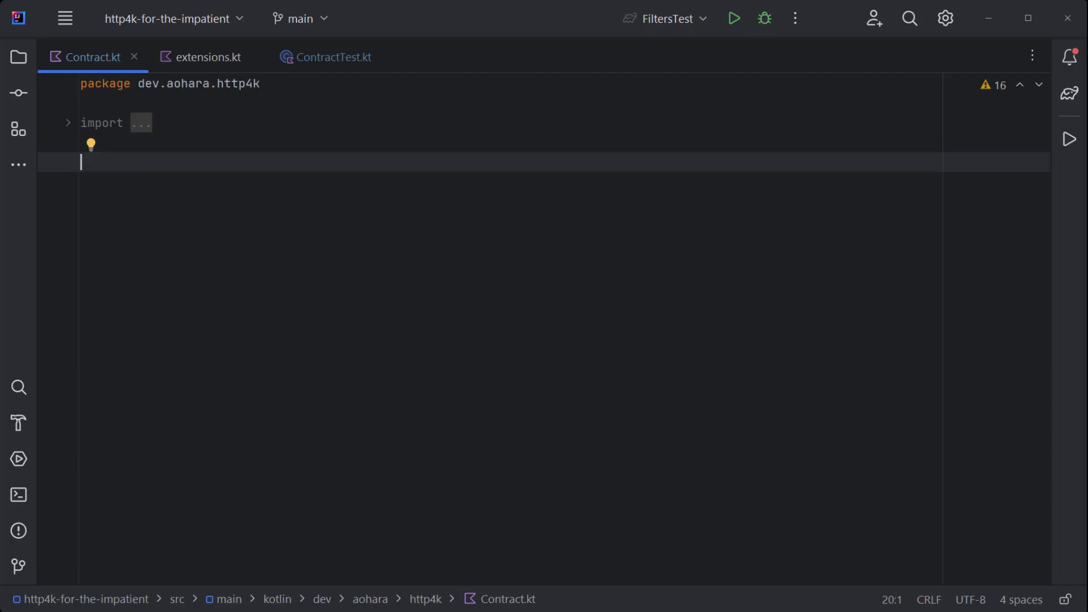
Step: Define sayHelloSpec as "/hello" / nameLens bound to GET and add sayHello to the contract routes
text(val sayHelloSpec = "/hello" / nameLens meta {)
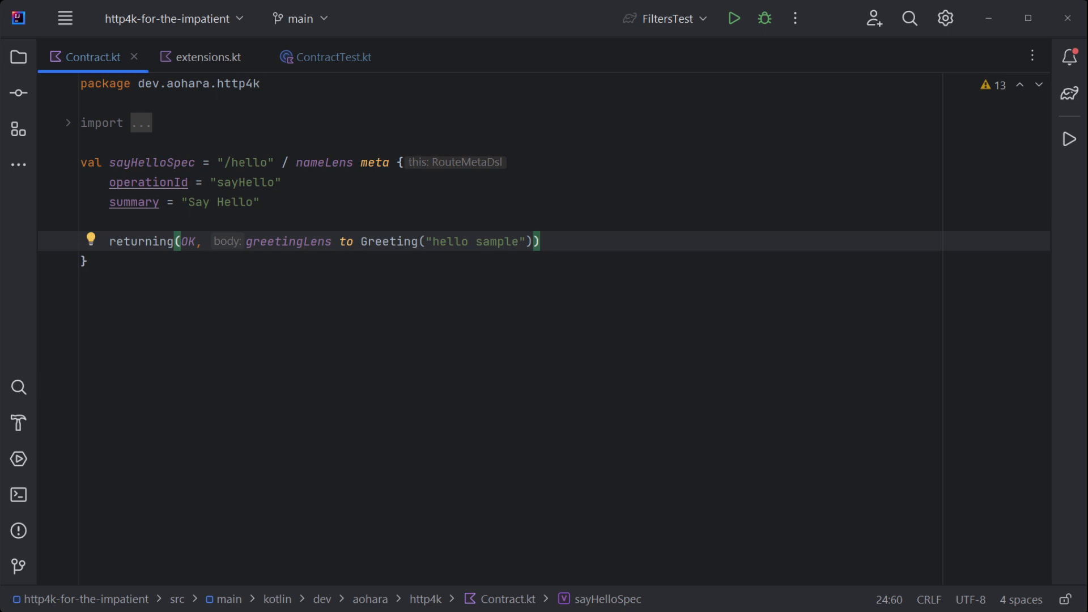
text(bindContract GET)
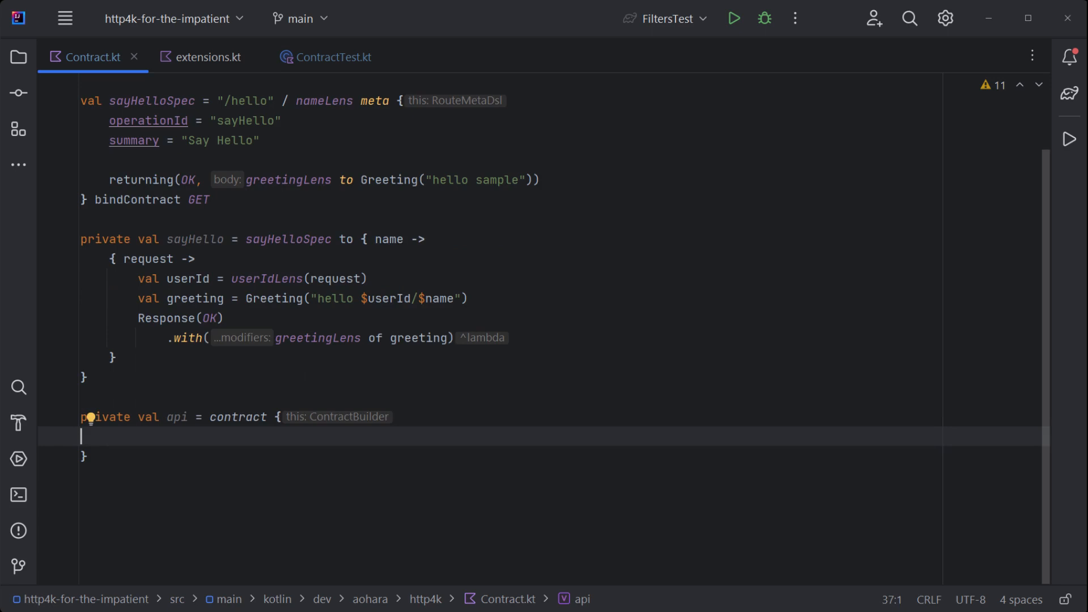
text(routes += sayHello)
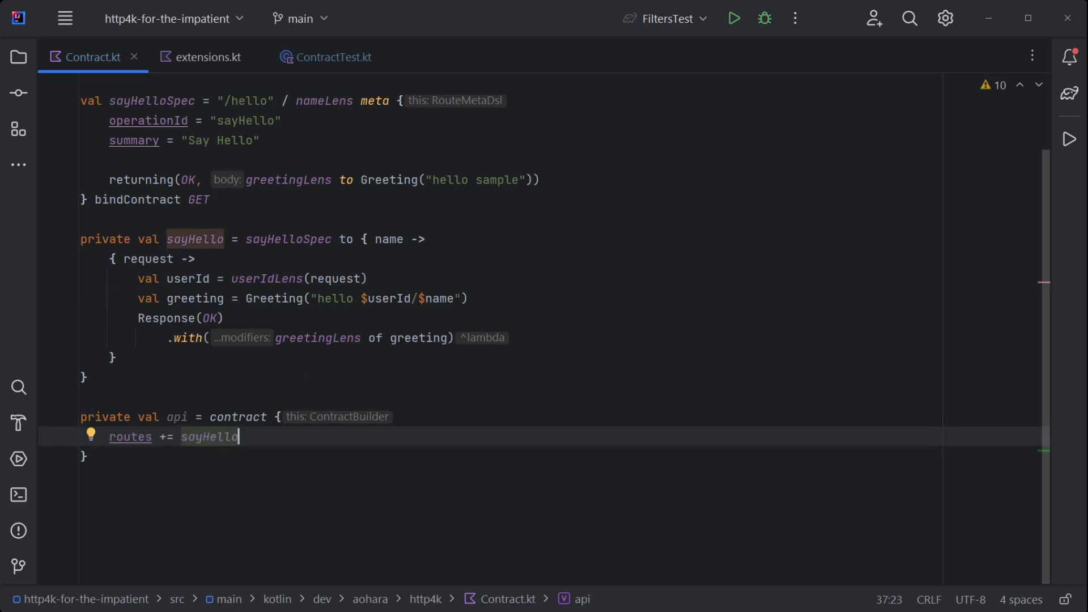
Step: Secure the contract with BearerAuthSecurity(userIdLens, authLookup), serve routes(api, ui), and go to ContractTest.kt
text(security = BearerAuthSecurity(userIdLens, authLookup))
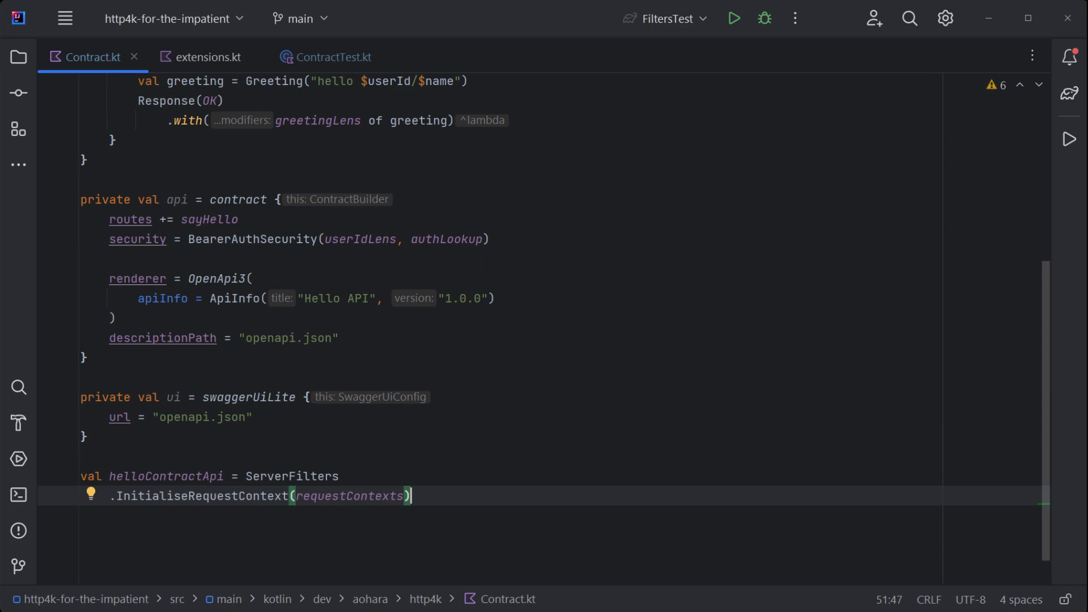
text(.then(routes(api, ui)))
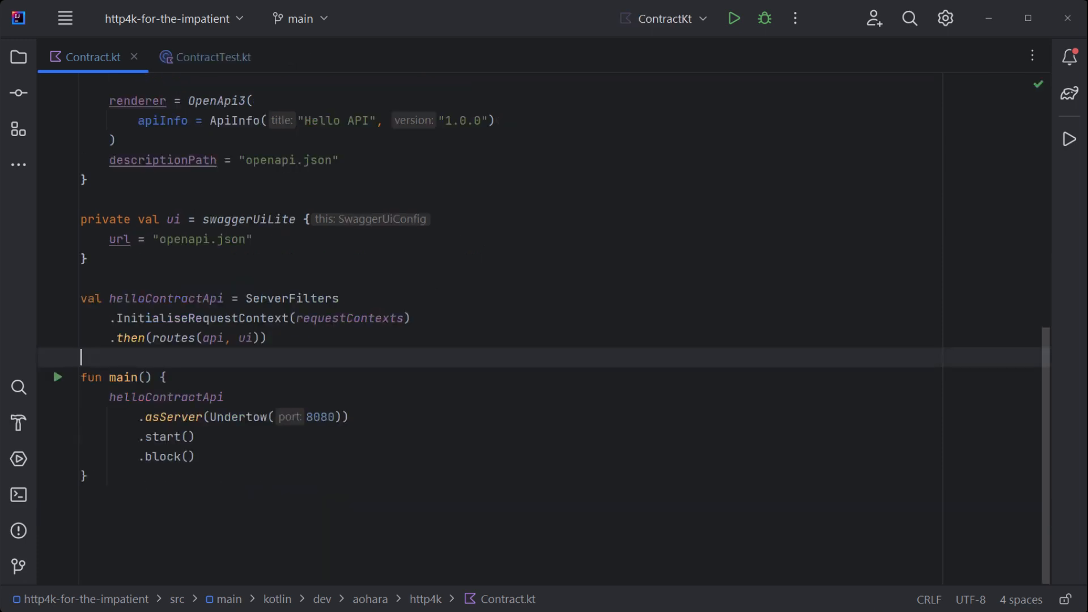
click(734, 19)
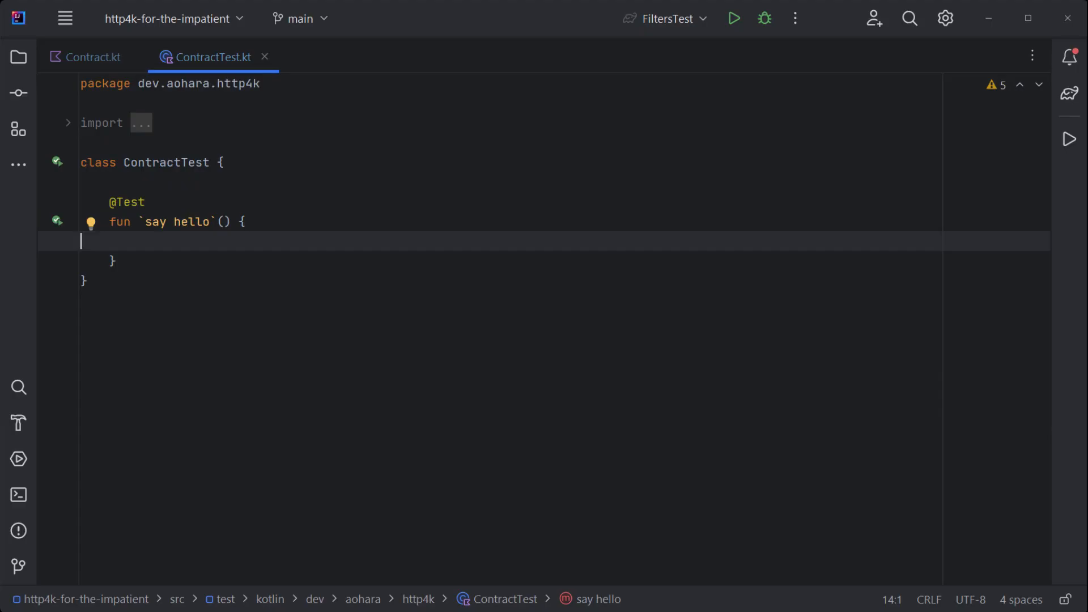
text(val withToken = ClientFilters.BearerAuth("opensesame"))
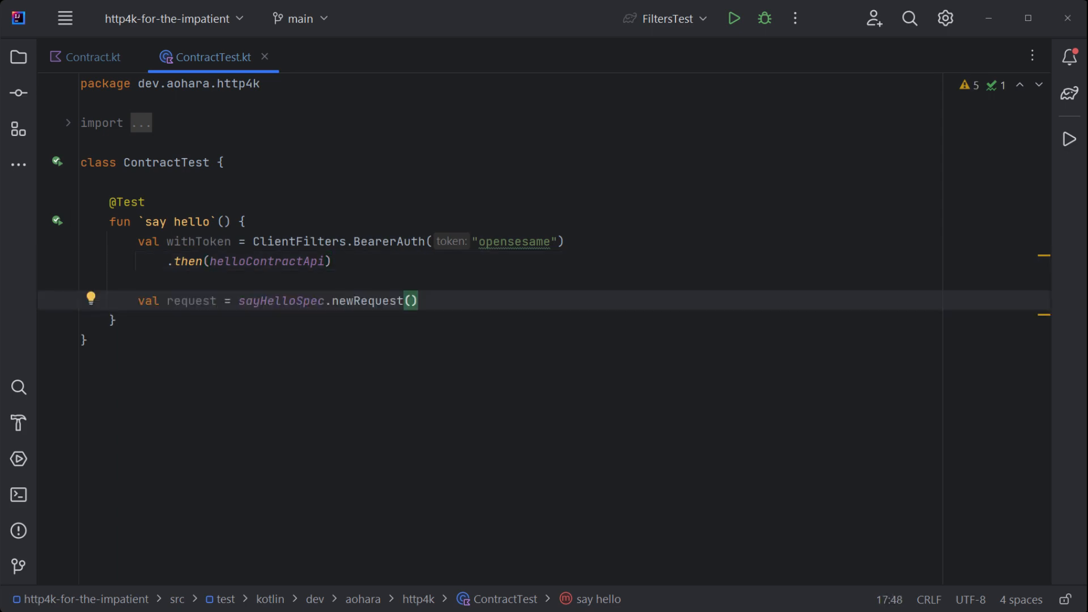
text(.with(nameLens of "Http4k"))
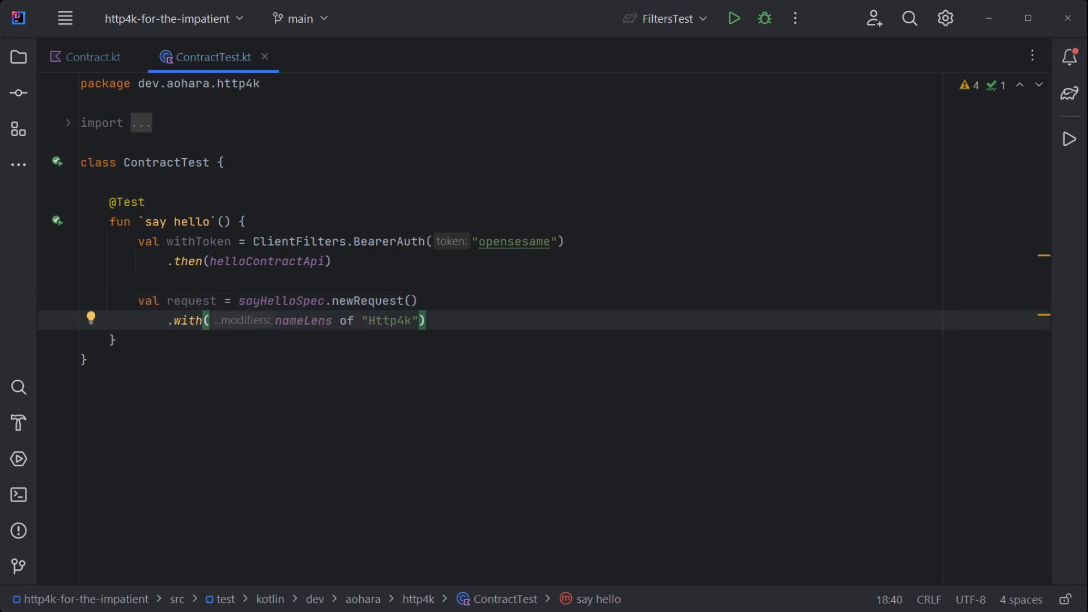
text(val response = withToken(request))
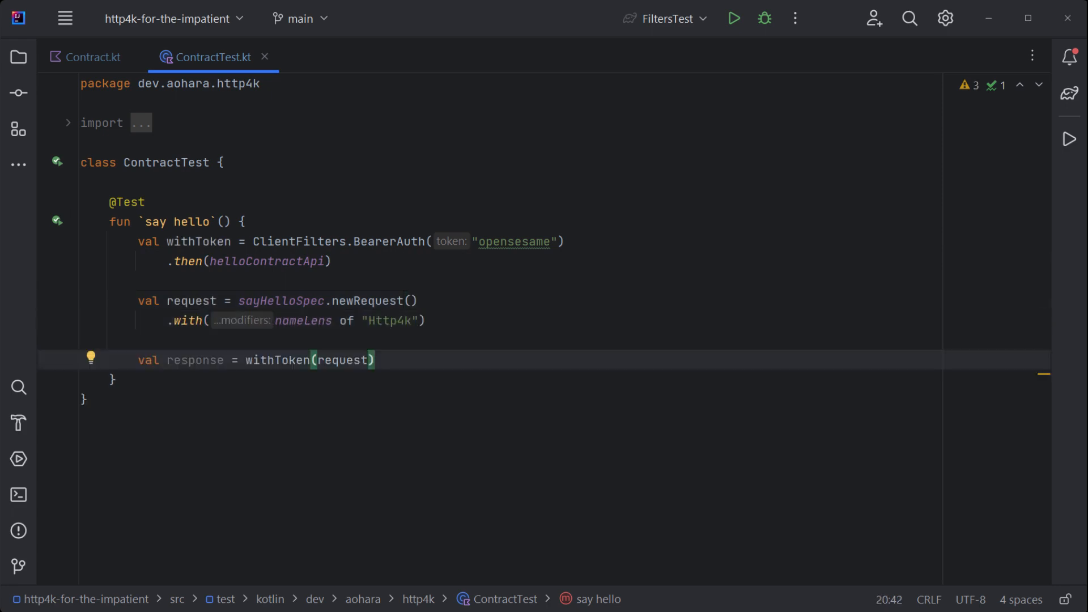
text(response.status shouldBe OK)
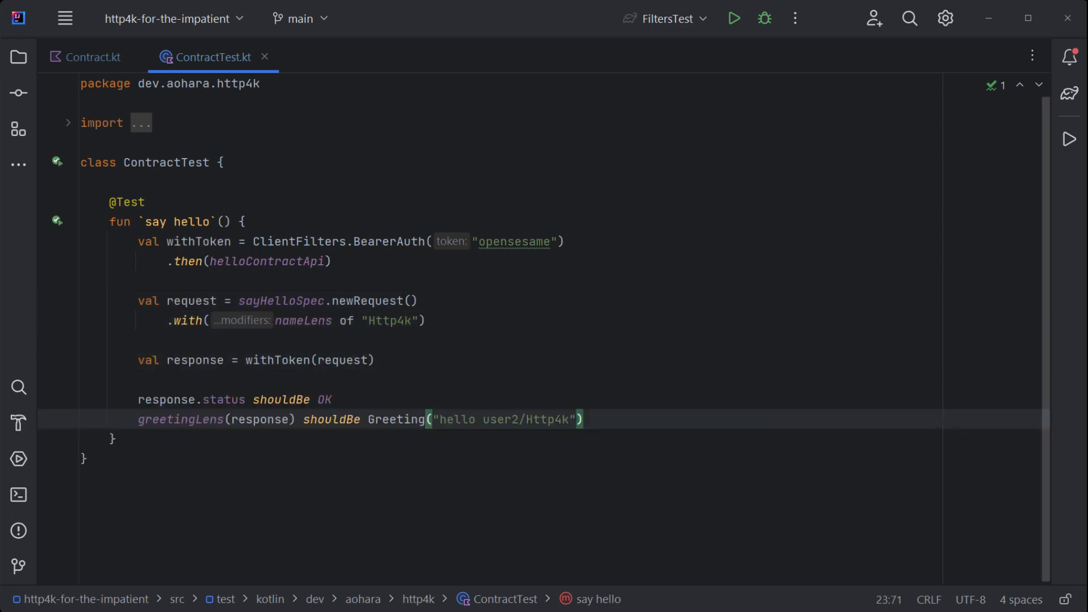